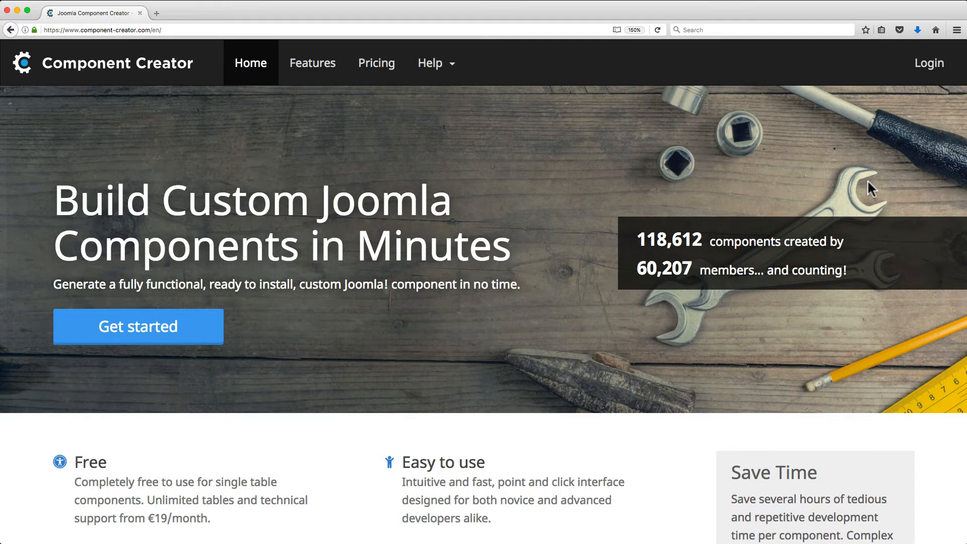
{"action": "mouse_move", "coordinate": [853, 166]}
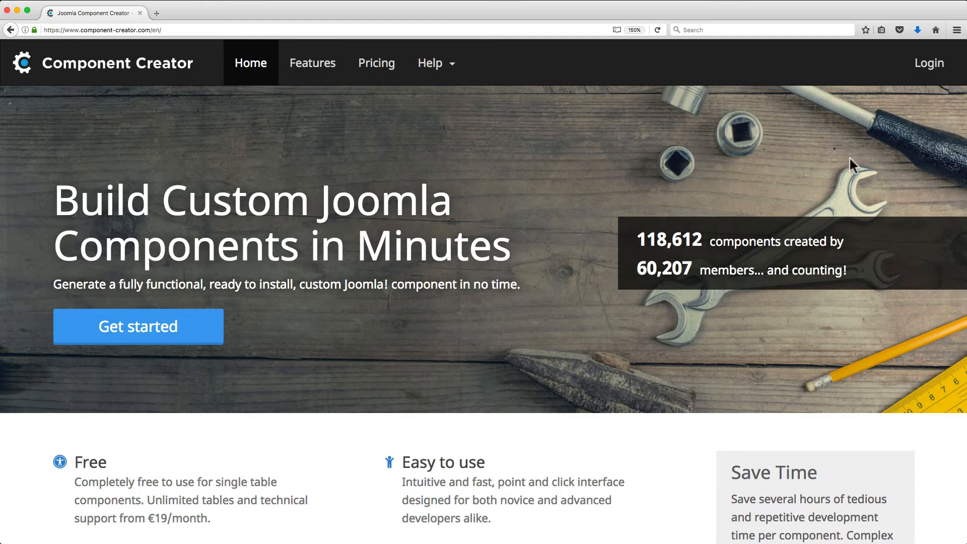
- Browse the Component Creator landing page and go to the sign-in page
{"action": "scroll", "scroll_direction": "down", "scroll_amount": 3}
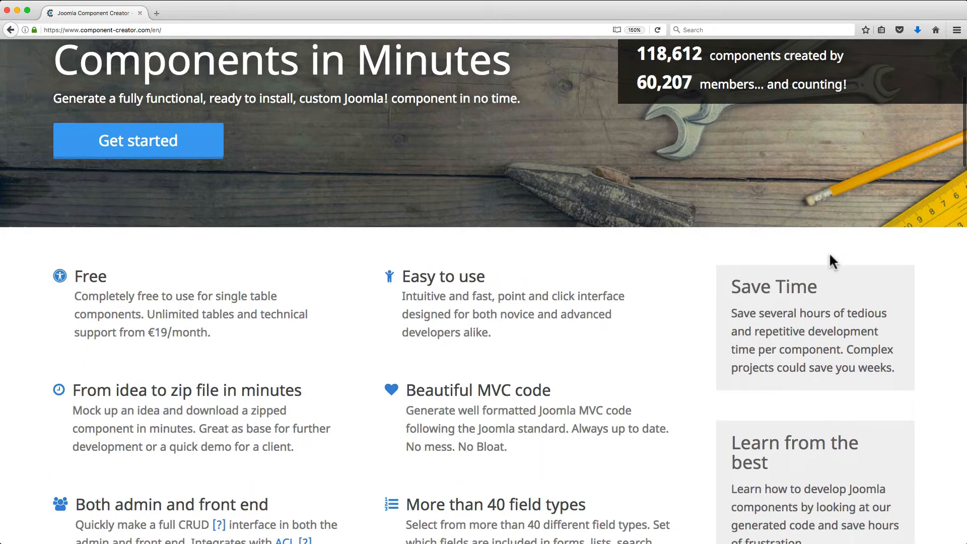
{"action": "scroll", "scroll_direction": "down", "scroll_amount": 3}
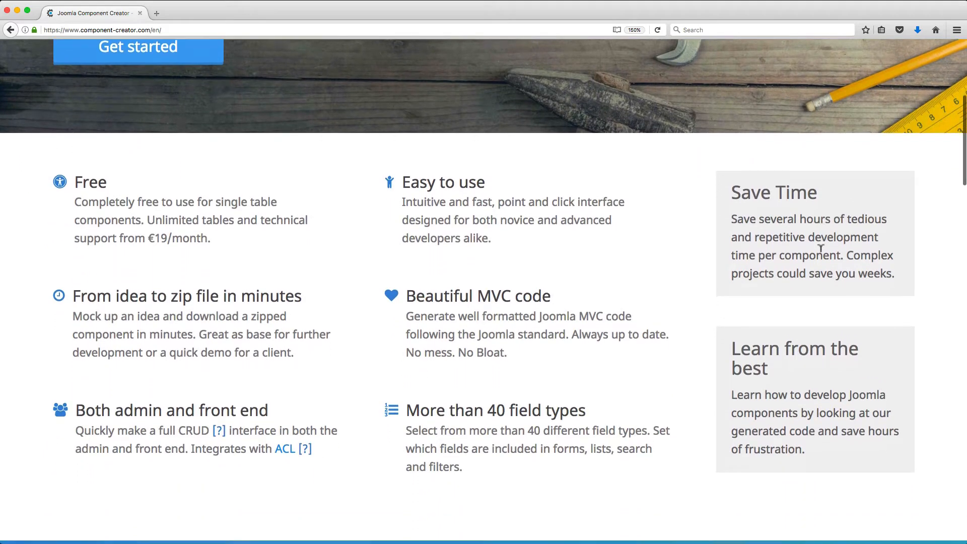
{"action": "scroll", "scroll_direction": "down", "scroll_amount": 3}
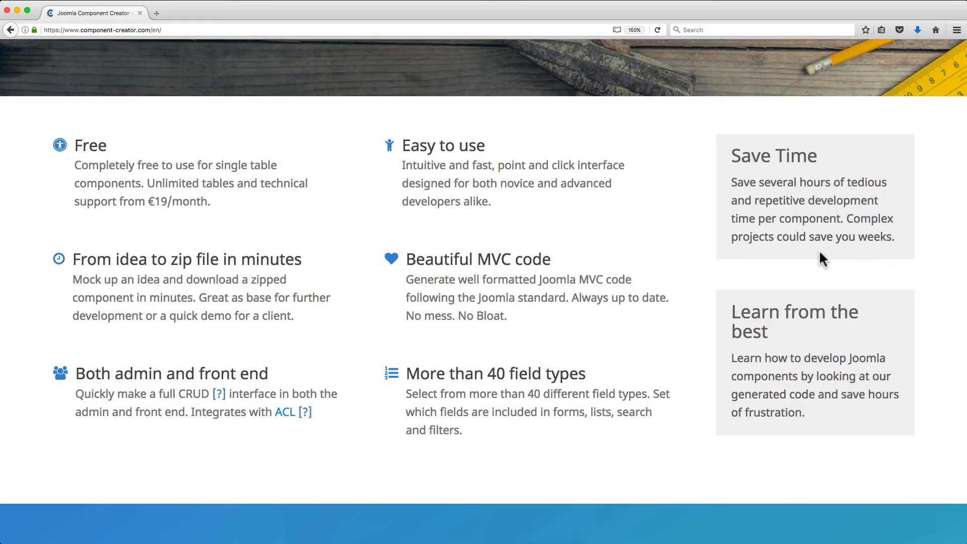
{"action": "scroll", "scroll_direction": "down", "scroll_amount": 3}
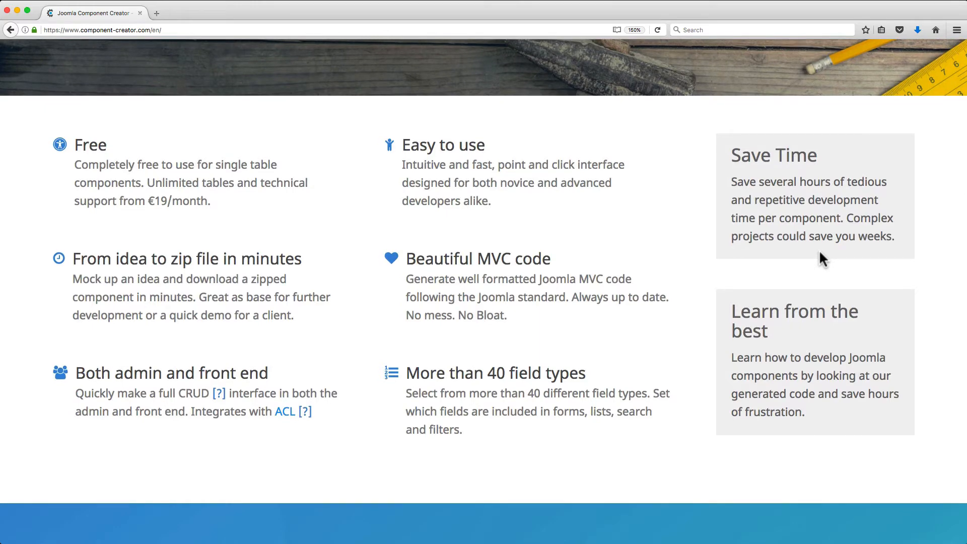
{"action": "scroll", "scroll_direction": "down", "scroll_amount": 3}
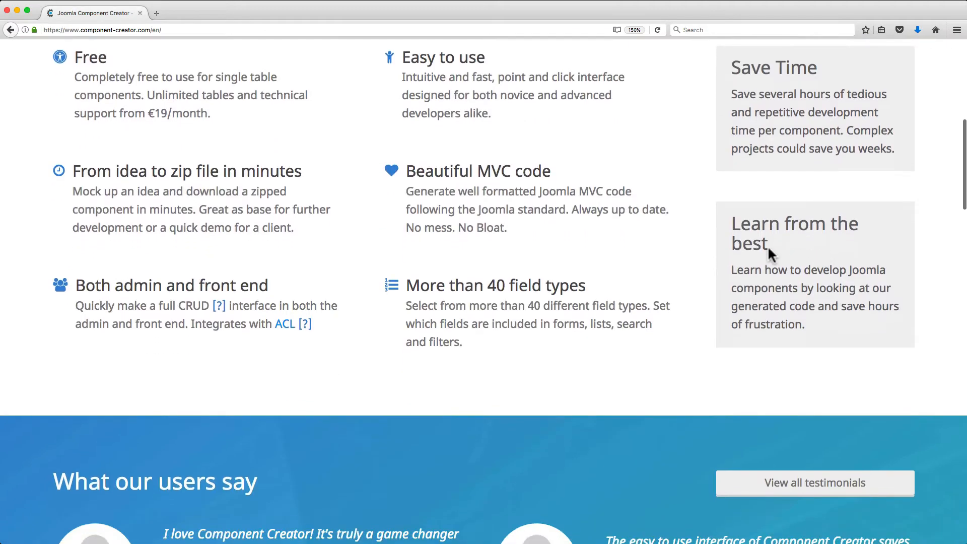
{"action": "scroll", "scroll_direction": "down", "scroll_amount": 3}
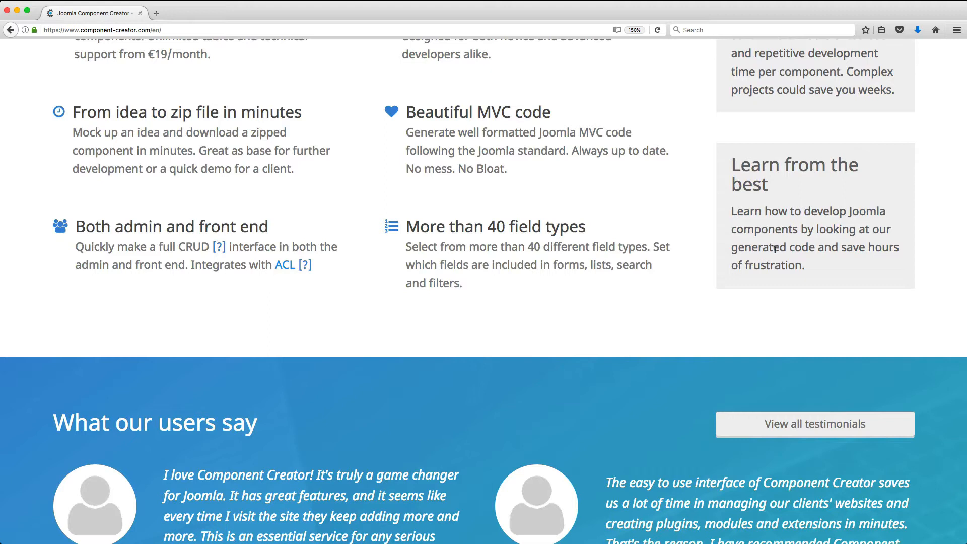
{"action": "scroll", "scroll_direction": "down", "scroll_amount": 3}
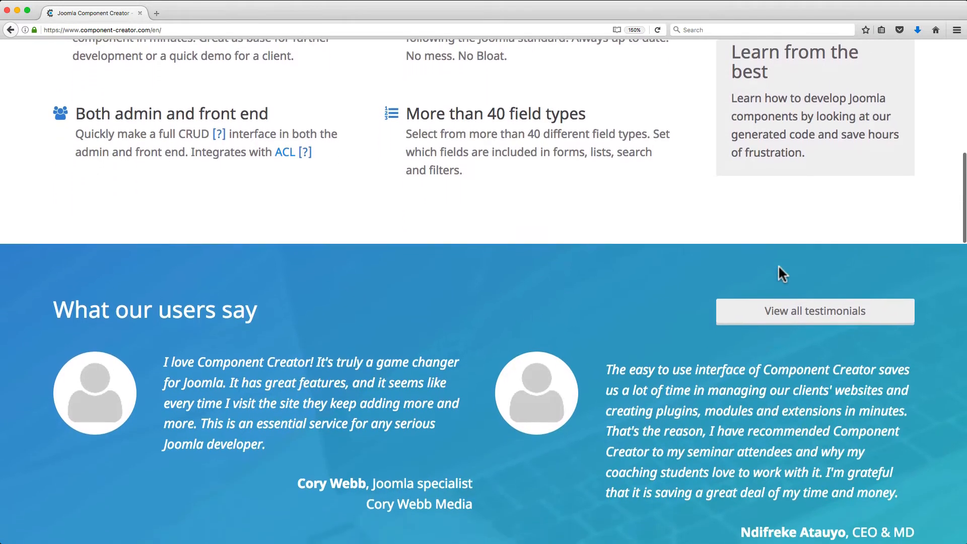
{"action": "scroll", "scroll_direction": "down", "scroll_amount": 3}
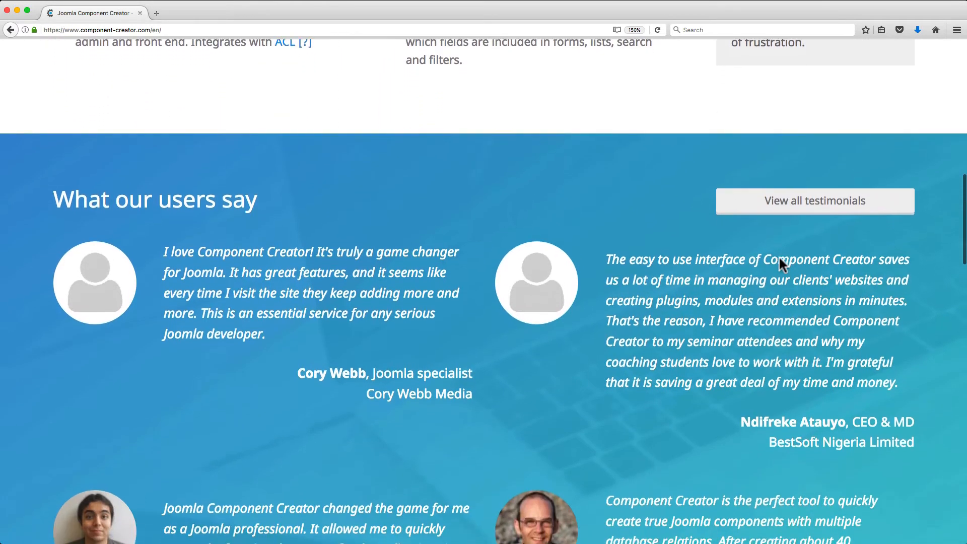
{"action": "scroll", "scroll_direction": "down", "scroll_amount": 3}
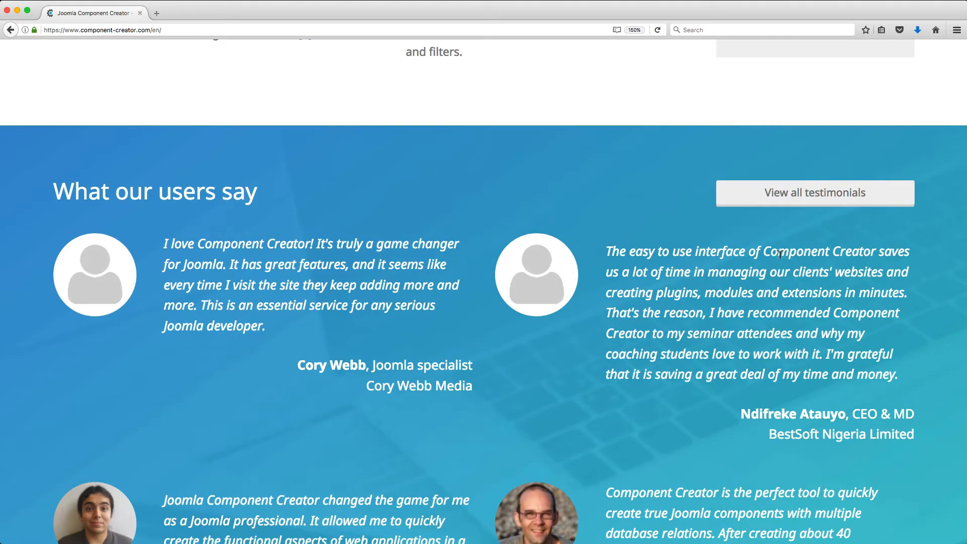
{"action": "scroll", "scroll_direction": "up", "scroll_amount": 3}
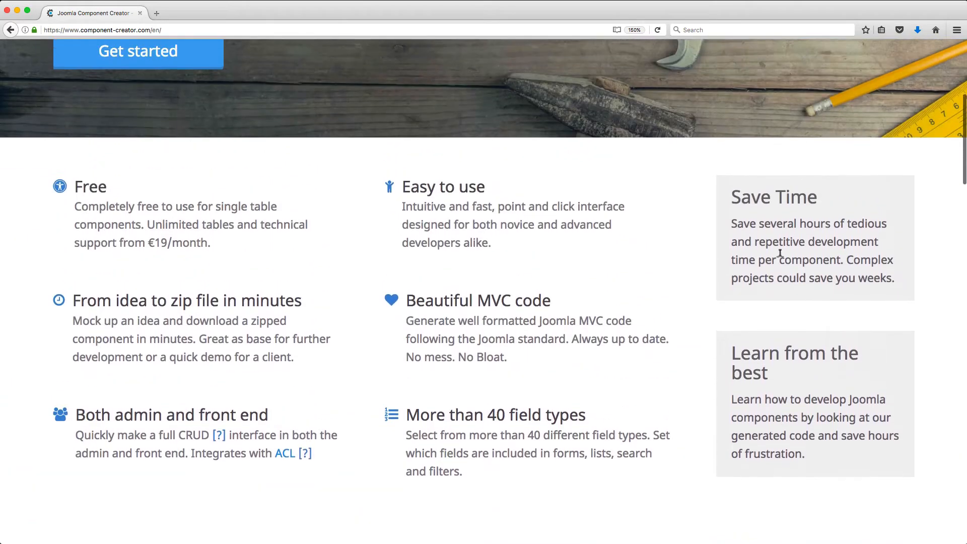
{"action": "scroll", "scroll_direction": "up", "scroll_amount": 3}
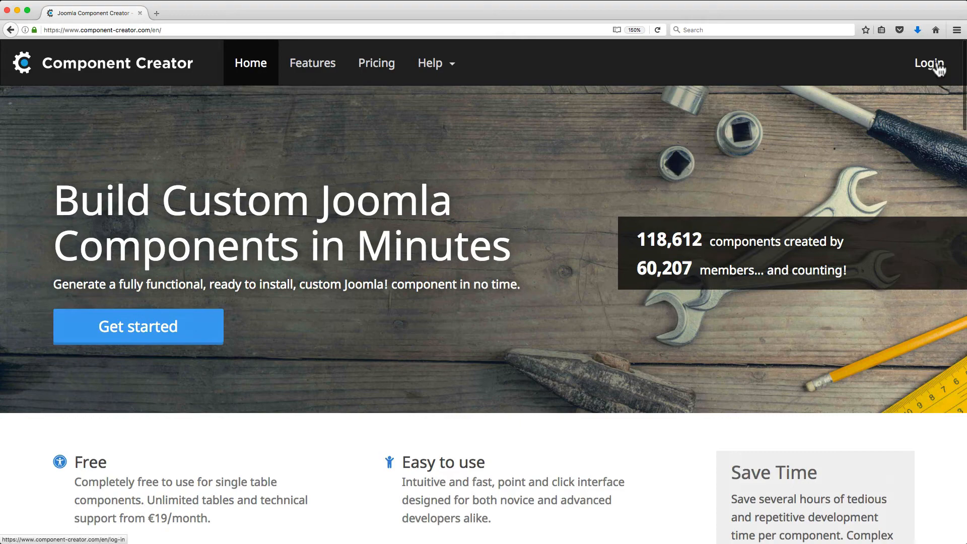
{"action": "left_click", "coordinate": [928, 62]}
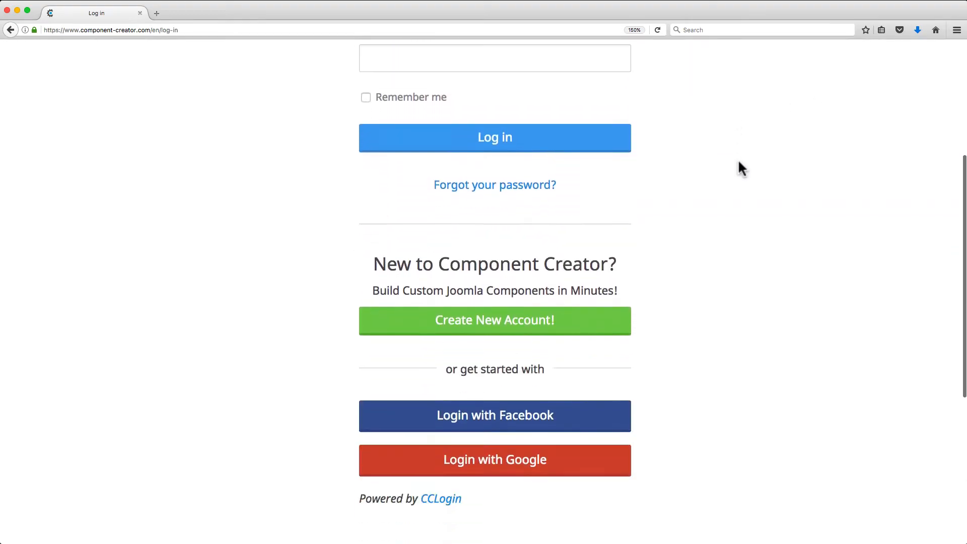
- Sign in with Remember me enabled so the component list showing com_test 1.0.0 appears
{"action": "scroll", "scroll_direction": "down", "scroll_amount": 3}
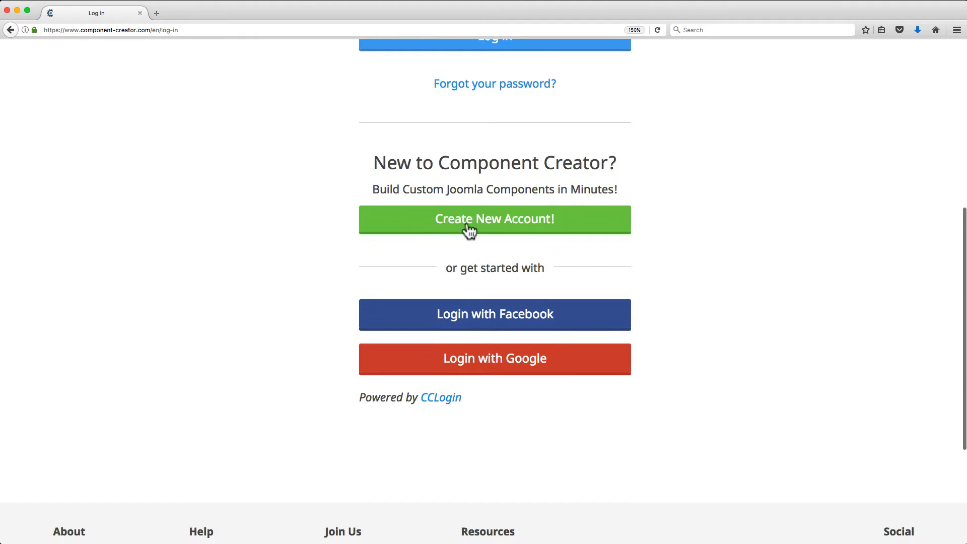
{"action": "mouse_move", "coordinate": [422, 303]}
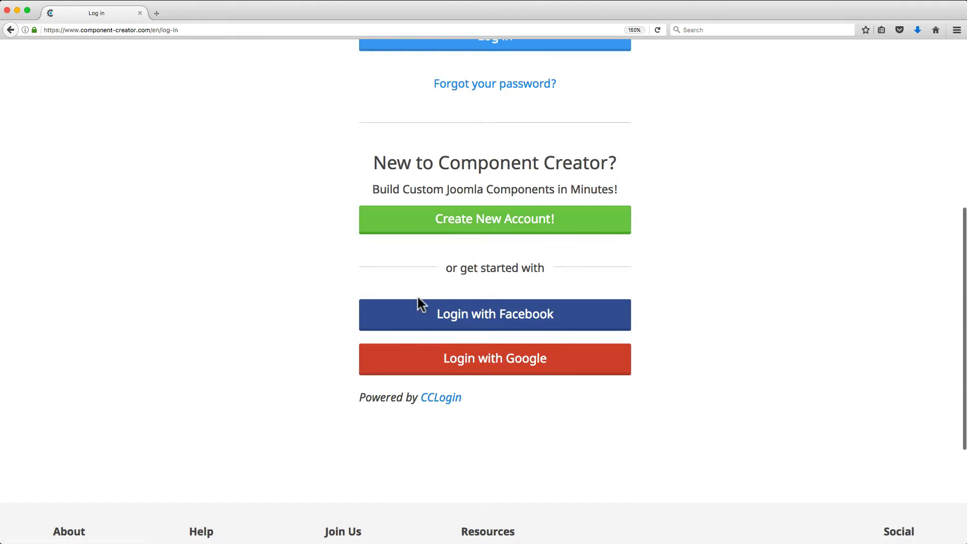
{"action": "mouse_move", "coordinate": [587, 359]}
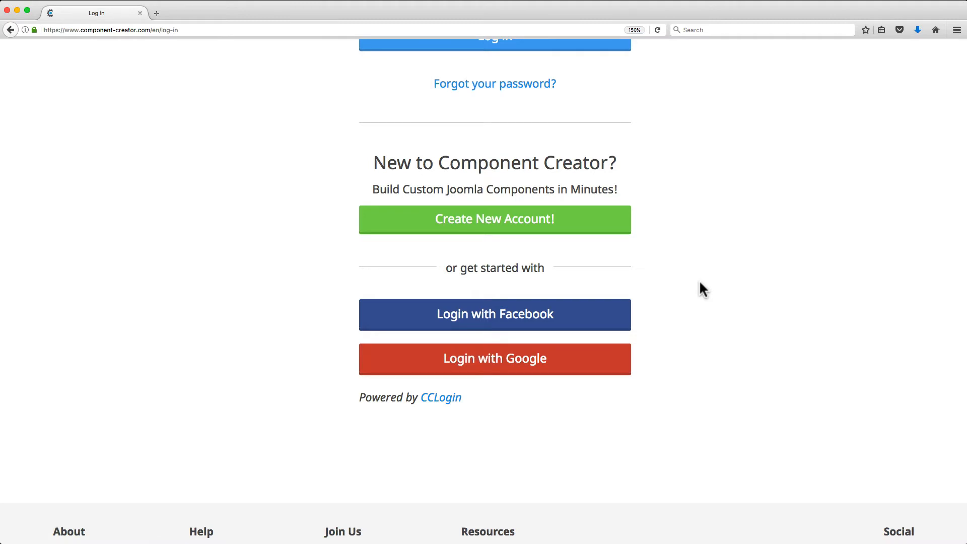
{"action": "scroll", "scroll_direction": "up", "scroll_amount": 3}
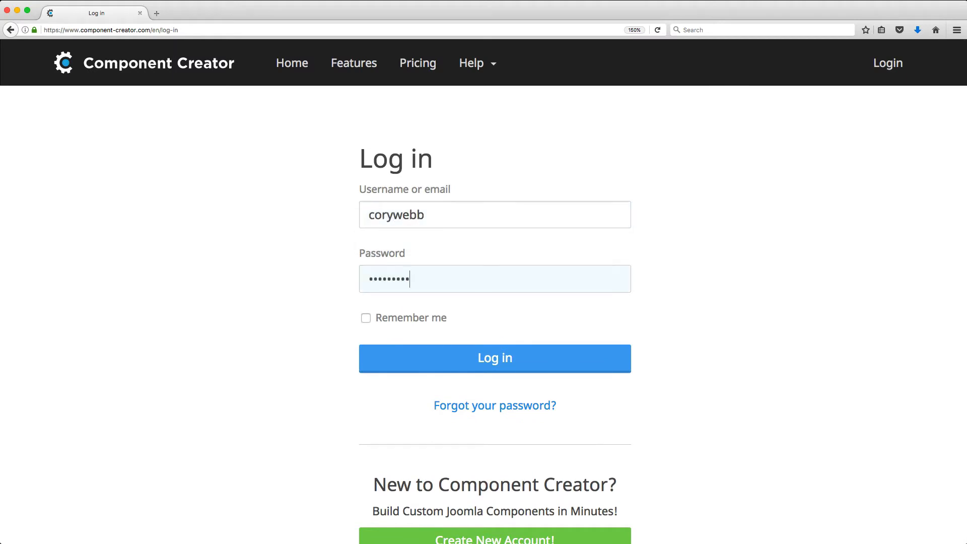
{"action": "left_click", "coordinate": [365, 317]}
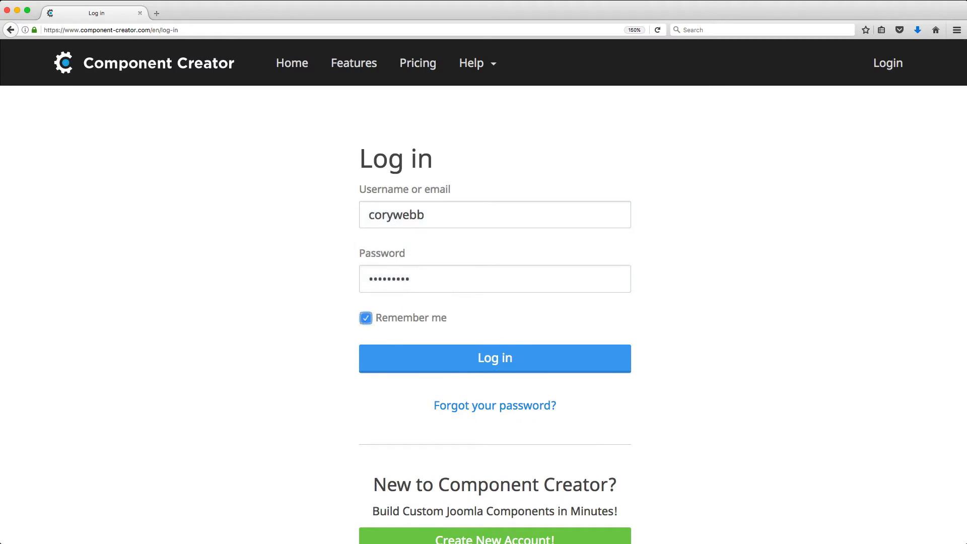
{"action": "left_click", "coordinate": [494, 359]}
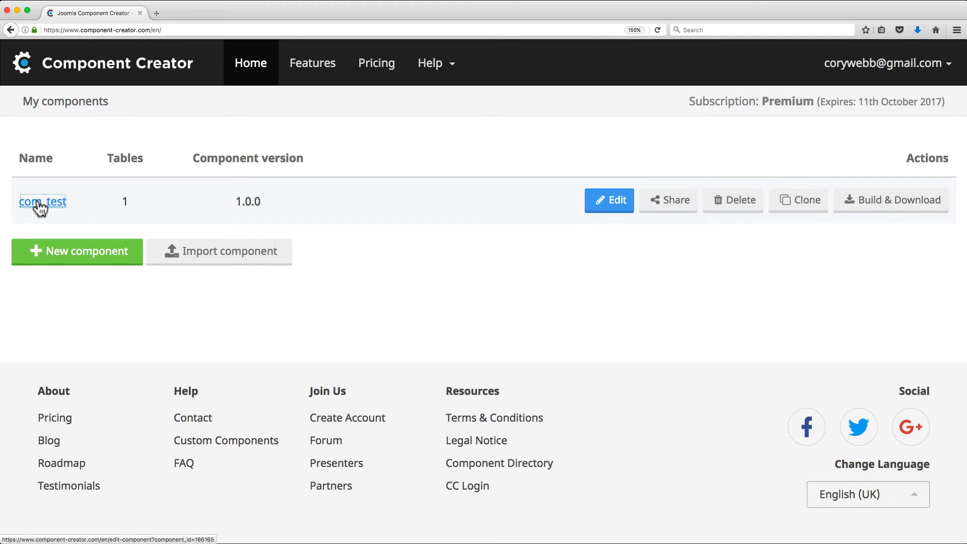
- Open com_test from My components, listing table #__test_test with 8 fields
{"action": "left_click", "coordinate": [42, 201]}
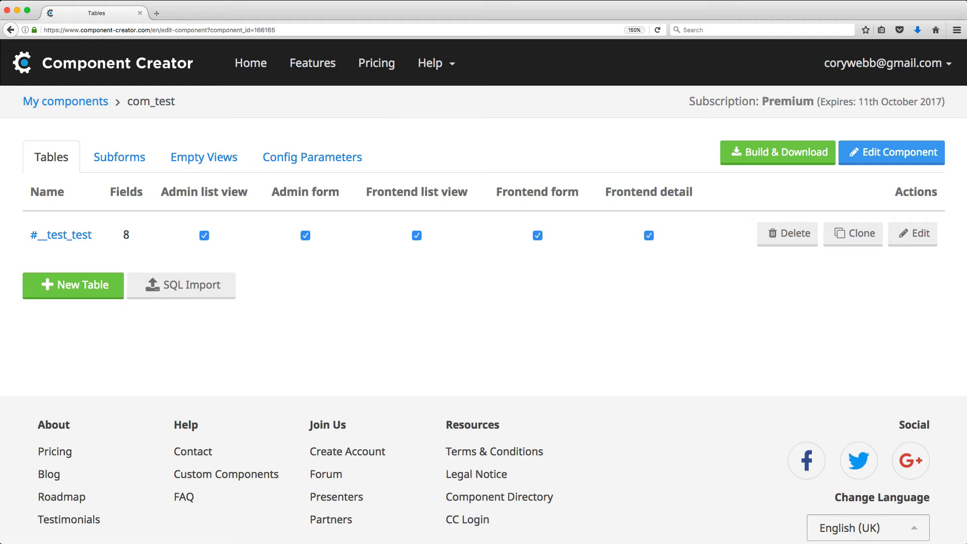
- Open table #__test_test and review its eight fields from id through awards
{"action": "left_click", "coordinate": [61, 235]}
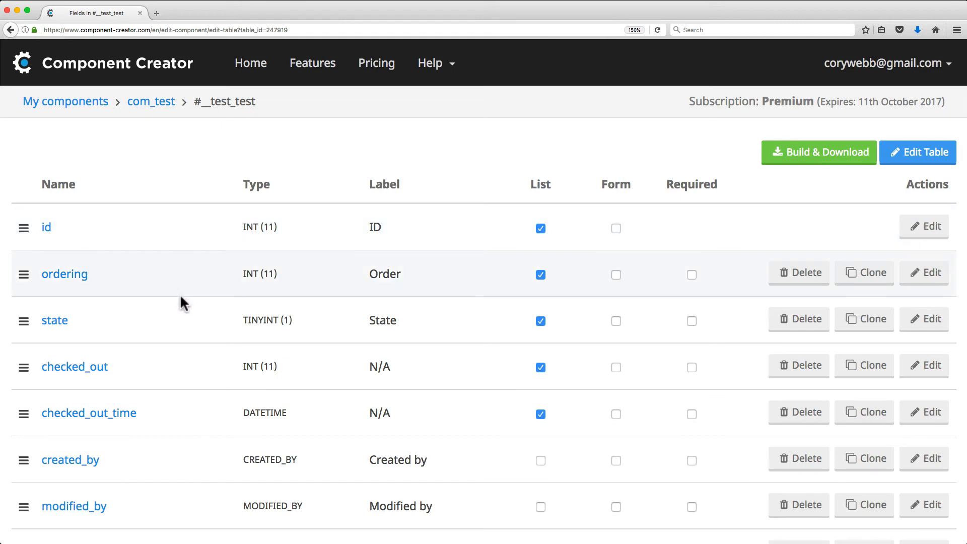
{"action": "scroll", "scroll_direction": "down", "scroll_amount": 3}
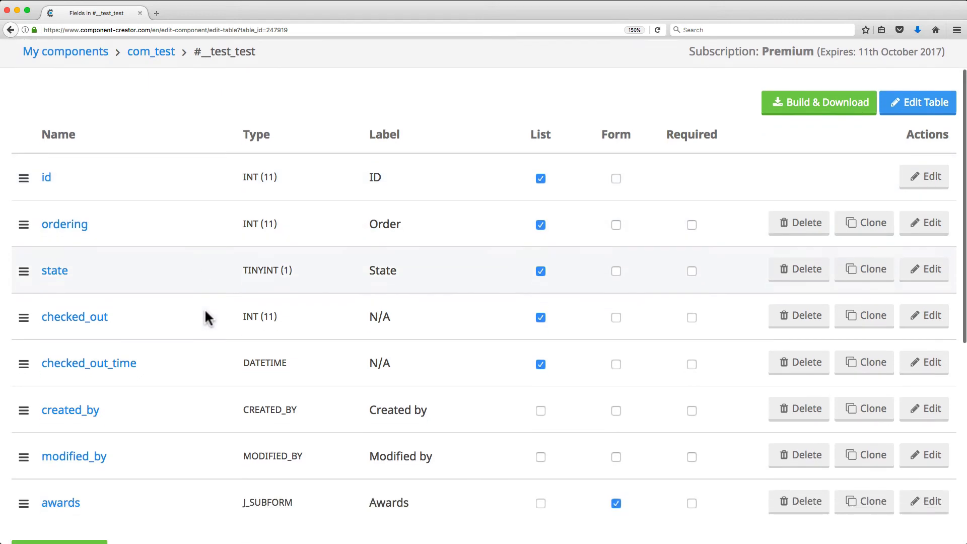
{"action": "scroll", "scroll_direction": "down", "scroll_amount": 3}
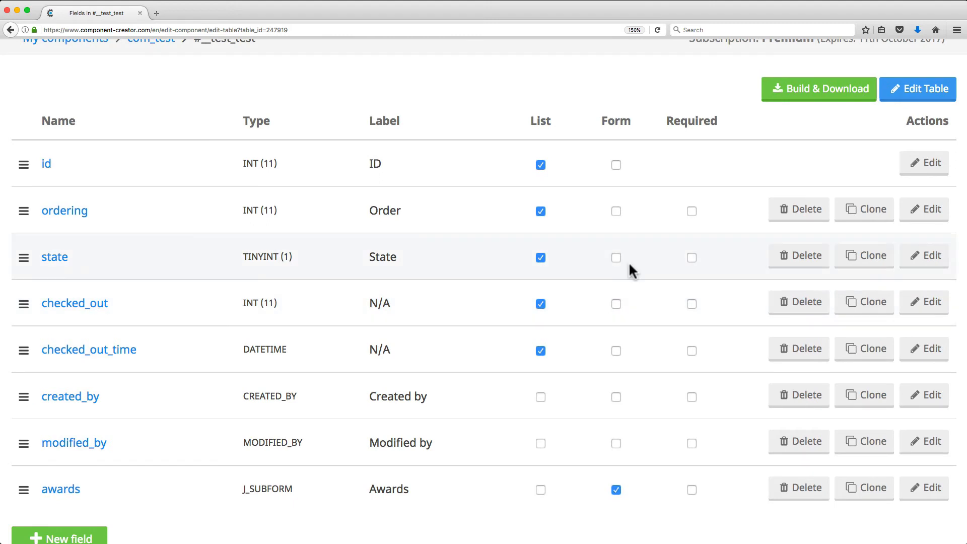
{"action": "mouse_move", "coordinate": [627, 244]}
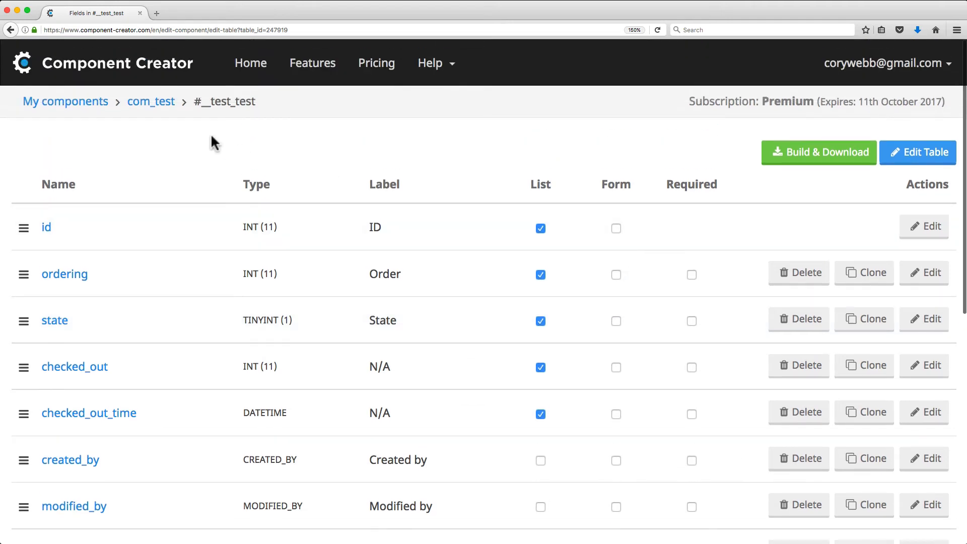
- Return to com_test and view its awards subform, empty views and empty config parameters
{"action": "left_click", "coordinate": [150, 101]}
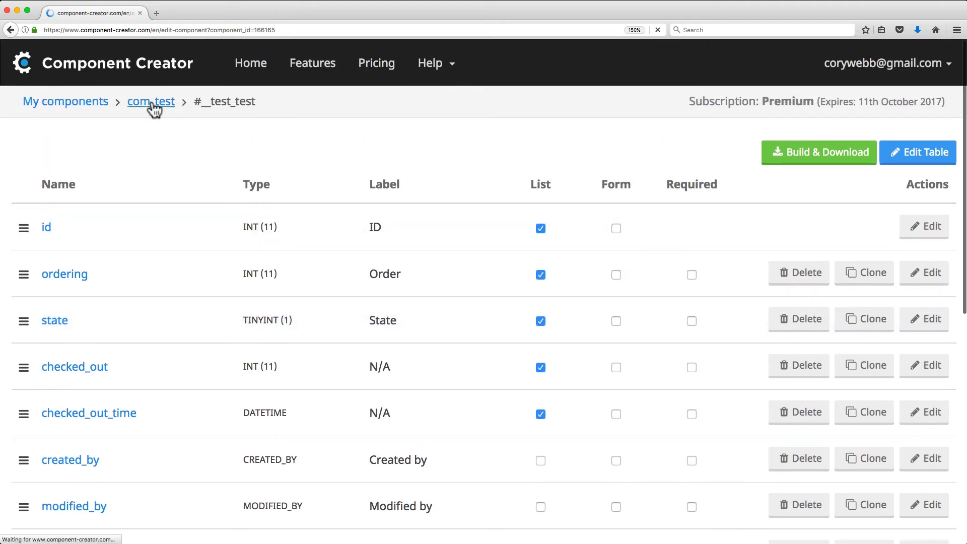
{"action": "left_click", "coordinate": [150, 101]}
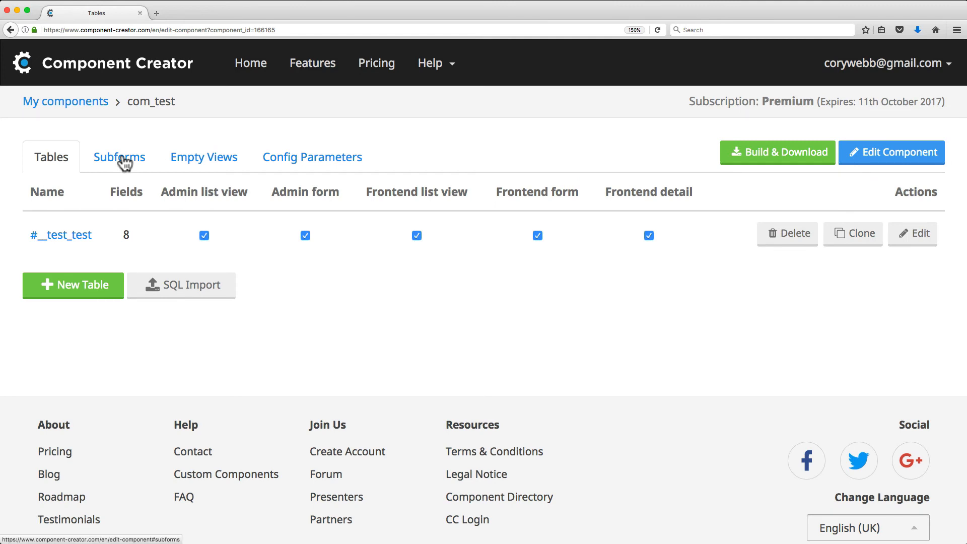
{"action": "left_click", "coordinate": [119, 158]}
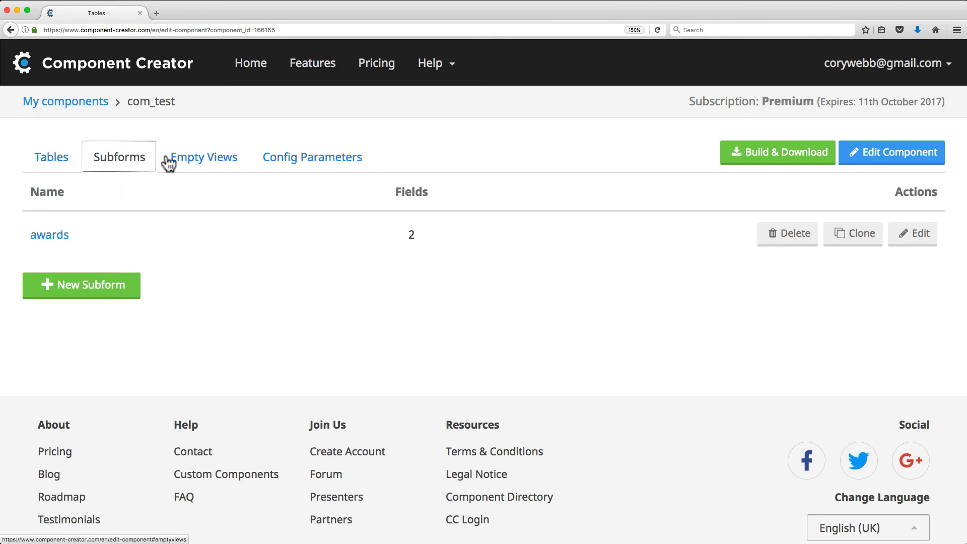
{"action": "left_click", "coordinate": [204, 157]}
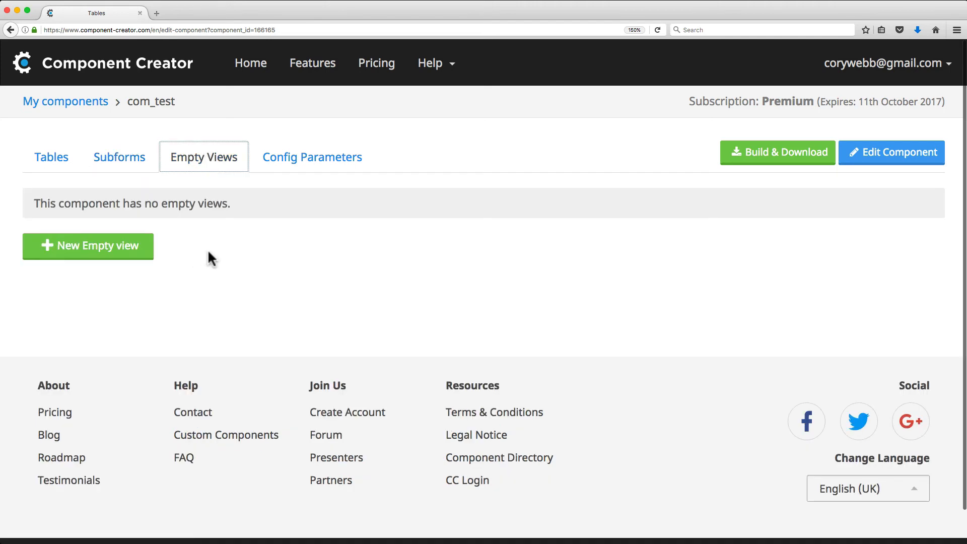
{"action": "mouse_move", "coordinate": [212, 258]}
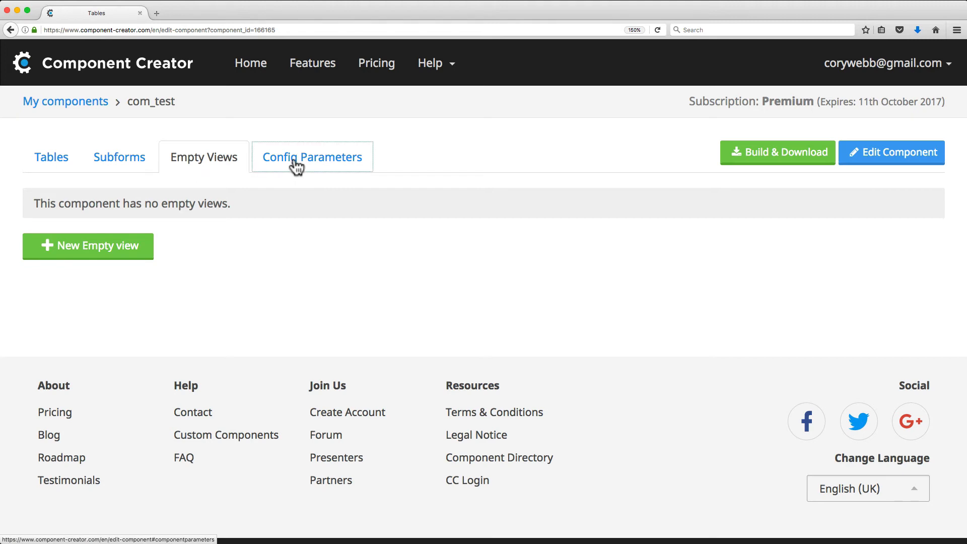
{"action": "left_click", "coordinate": [312, 157]}
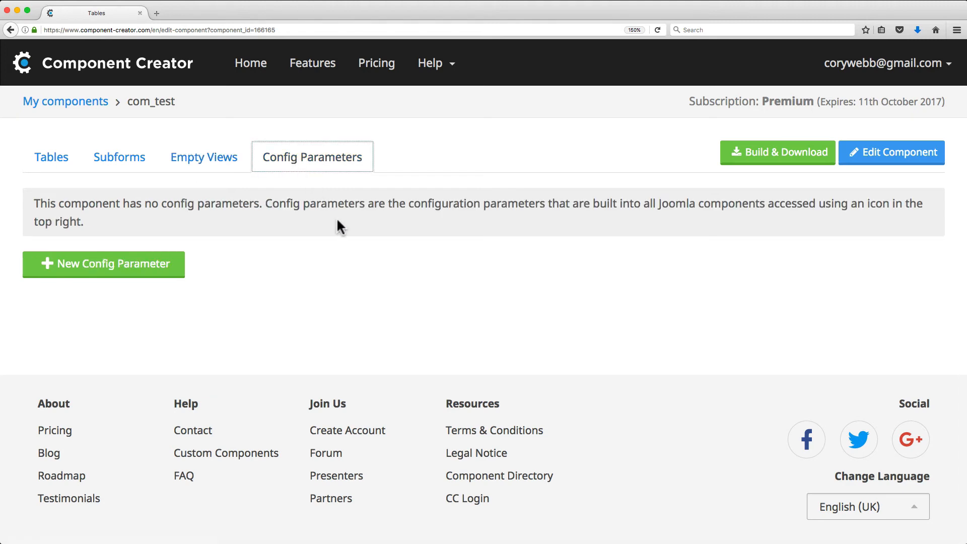